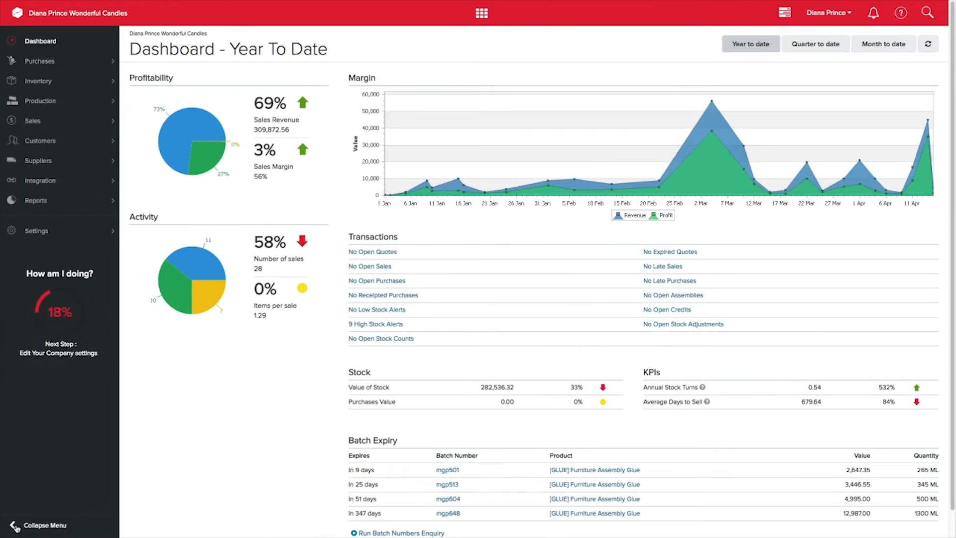
Reach the Integration Store listing QuickBooks, Xero, Shopify and Amazon from the sidebar.
click(40, 181)
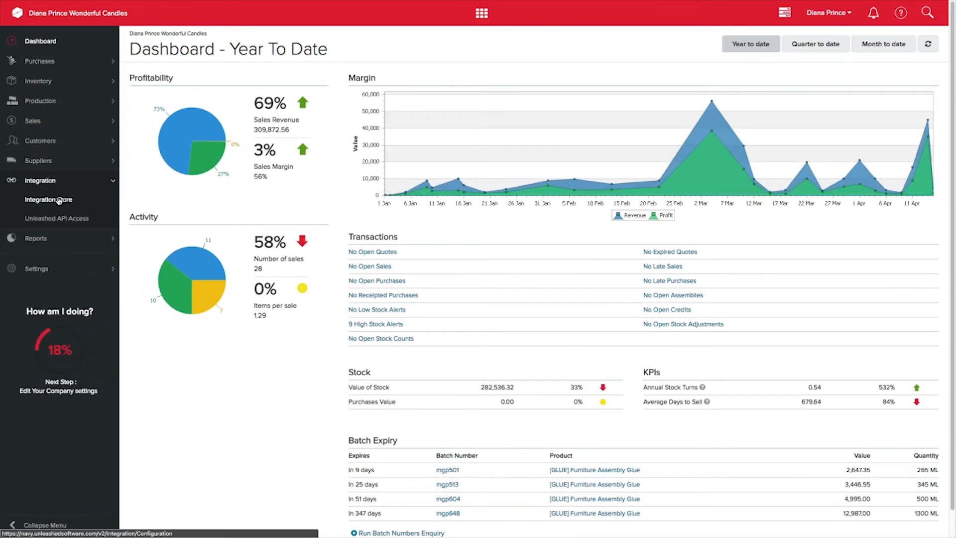
click(48, 199)
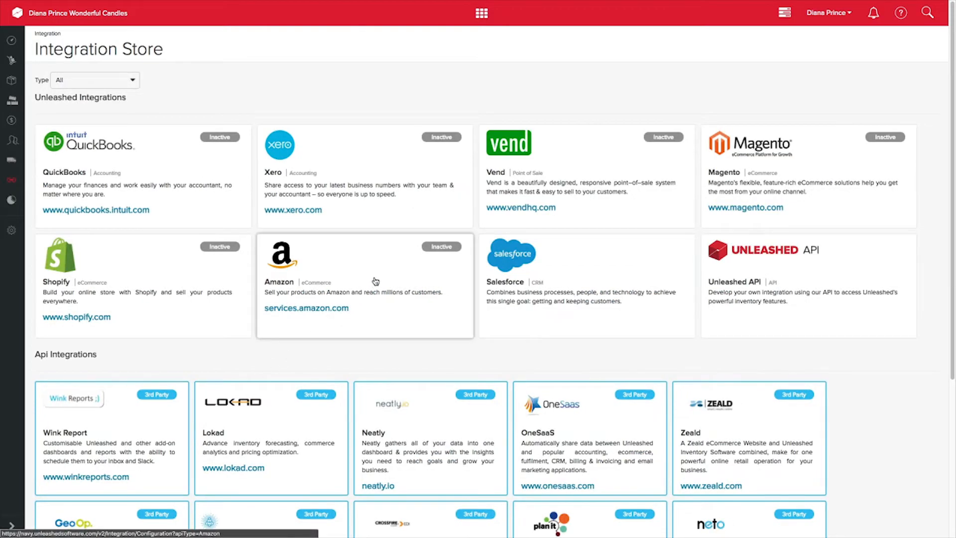
Add the W Candles Amazon store so the Amazon integration is active.
click(365, 281)
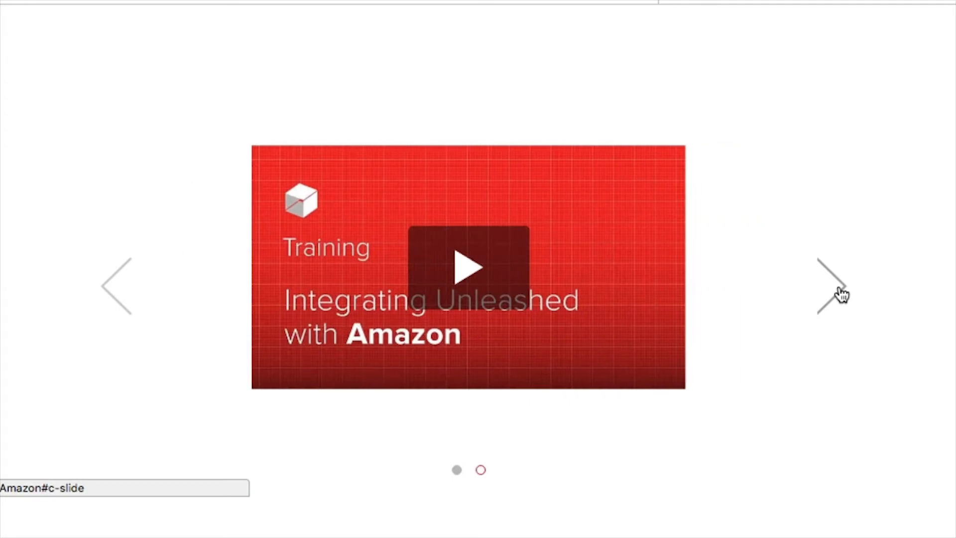
mouse_move(353, 102)
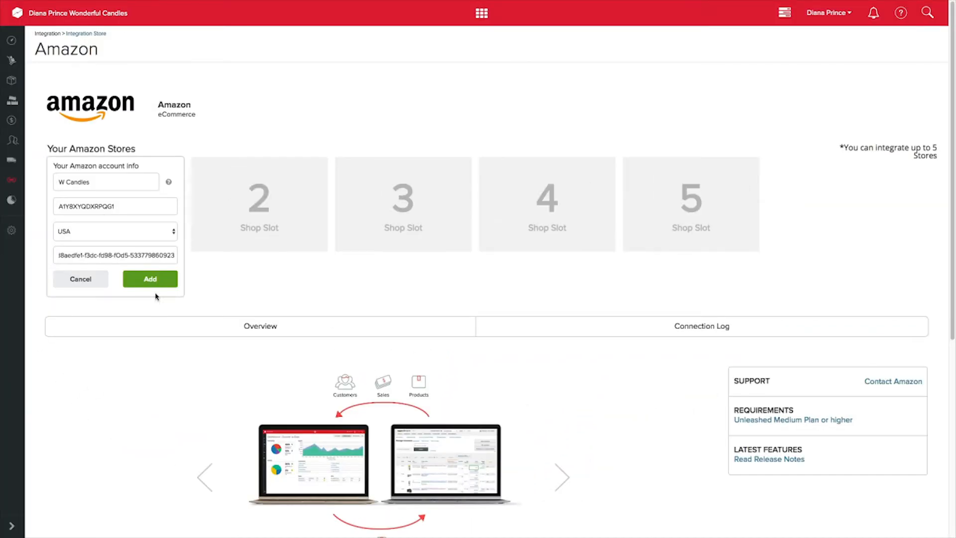
click(151, 278)
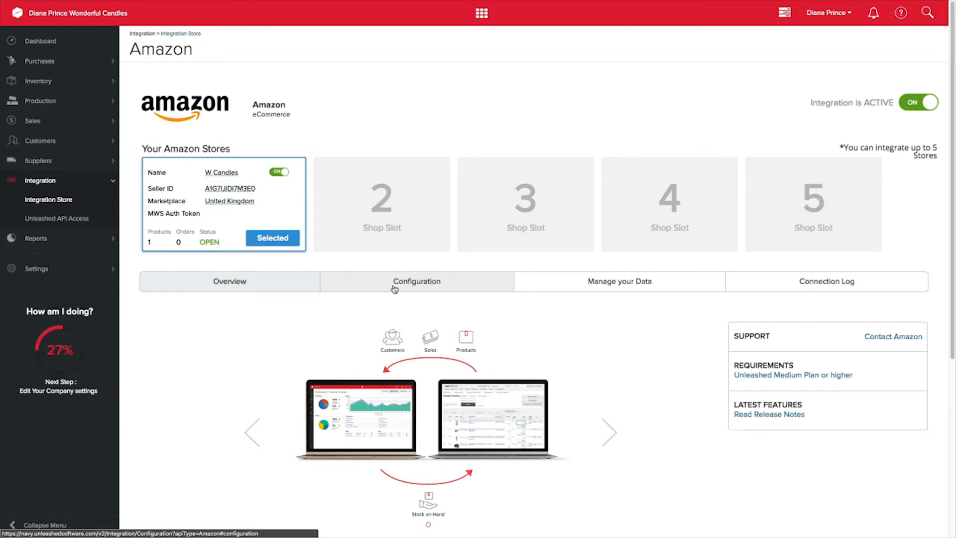
Map orders to the AMAZON warehouse, create products on import, and use the Amazon price tier.
click(417, 281)
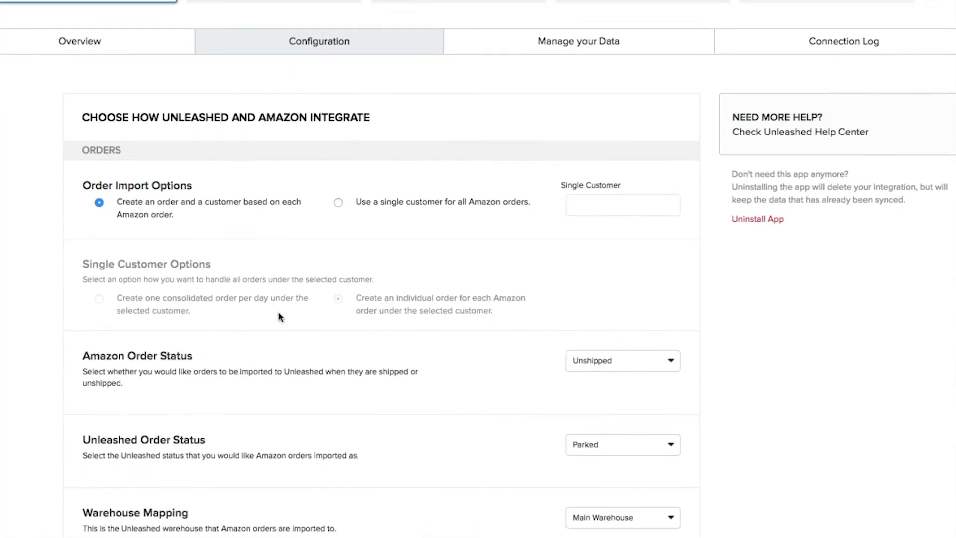
scroll(down, 3)
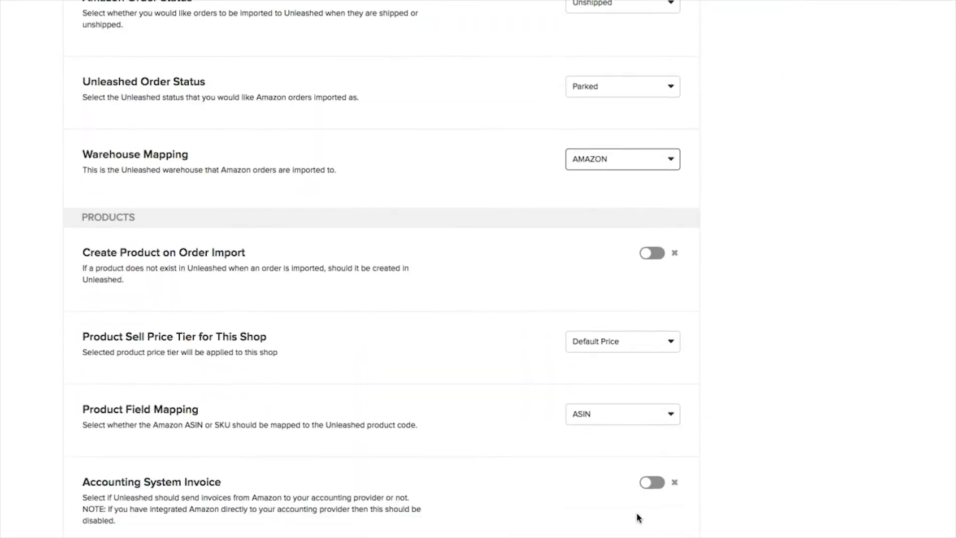
scroll(down, 3)
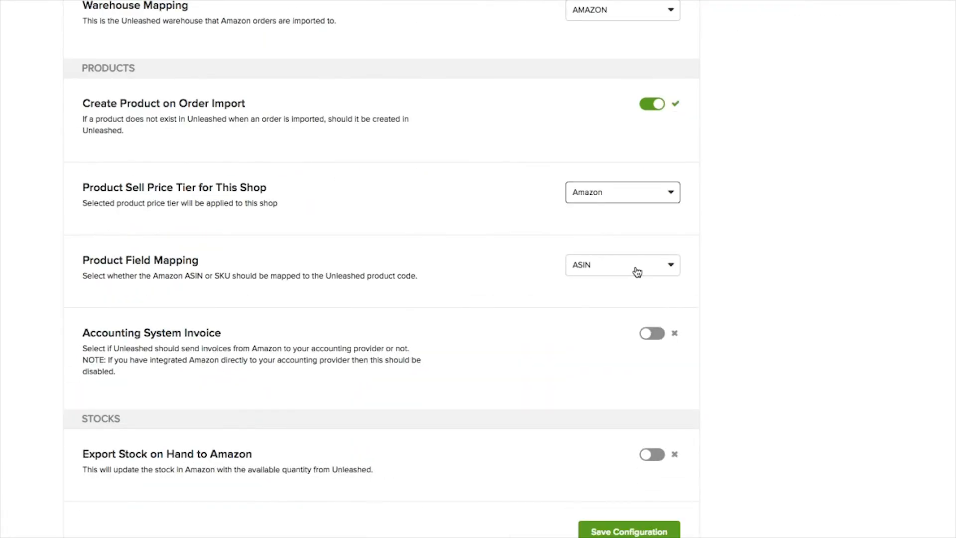
Map products by SellerSKU, confirming the ASIN/SKU warning, and send invoices to the accounting system.
click(621, 265)
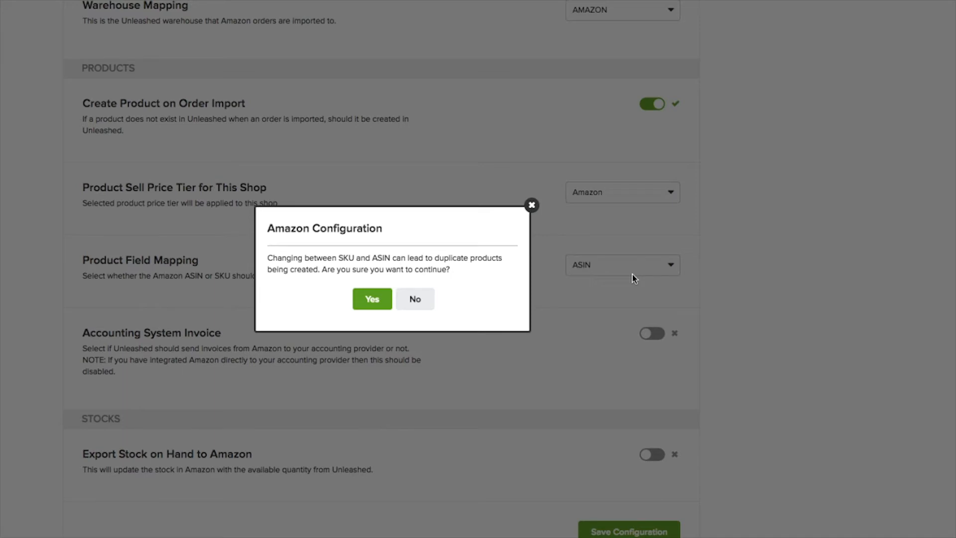
click(372, 299)
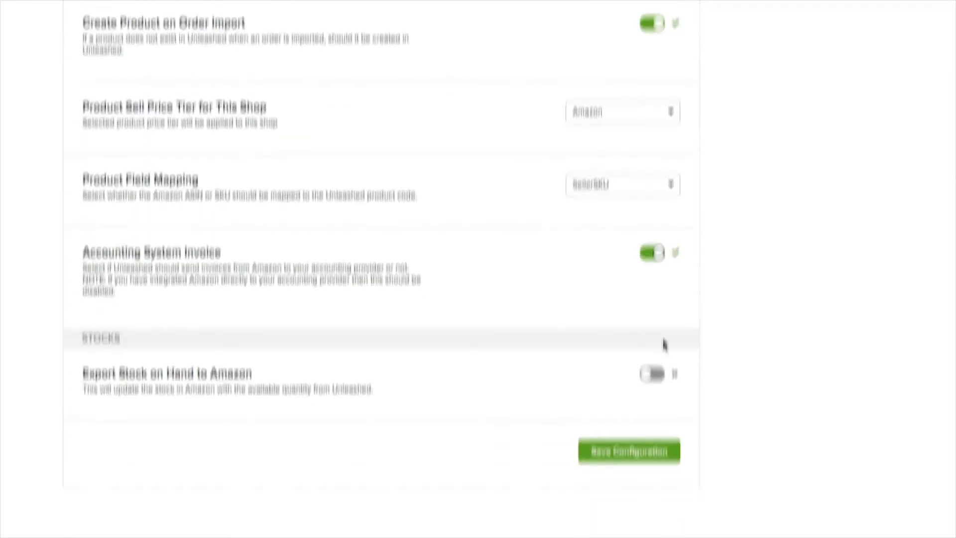
scroll(down, 3)
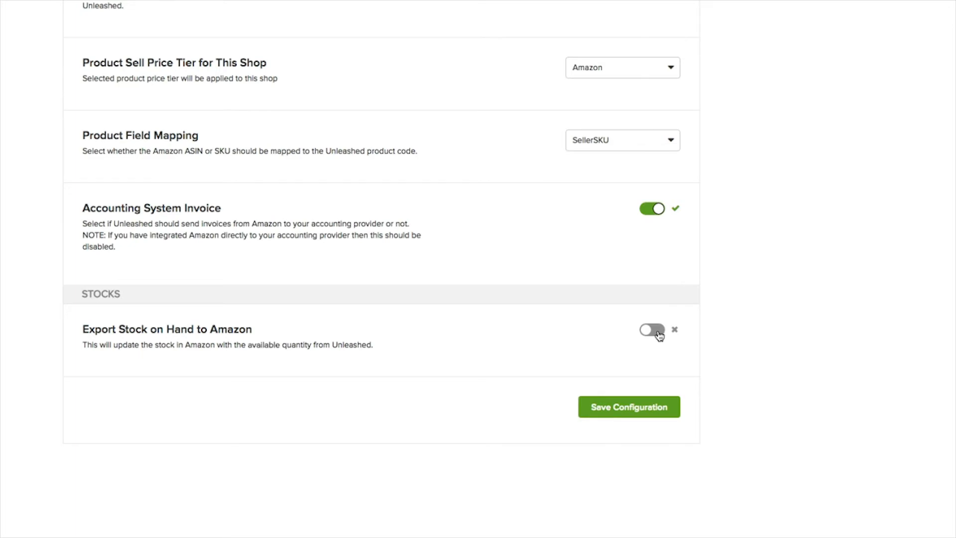
Enable stock-on-hand export with auto-assembled quantities at a 60 mins frequency.
click(651, 330)
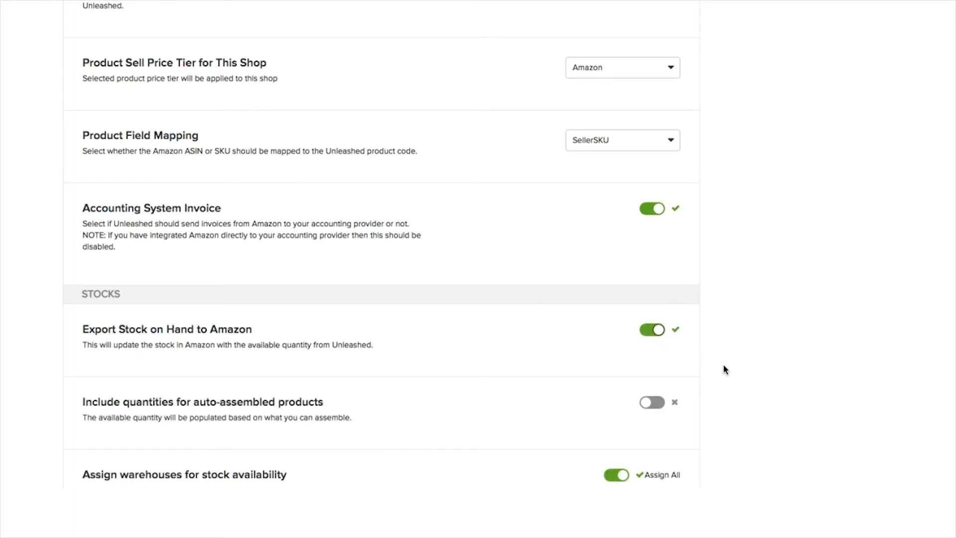
scroll(down, 3)
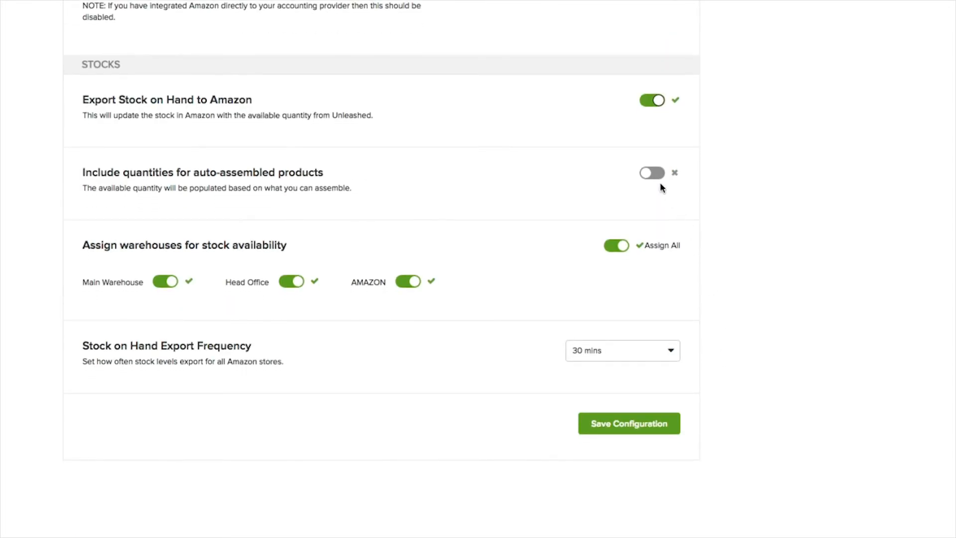
click(652, 172)
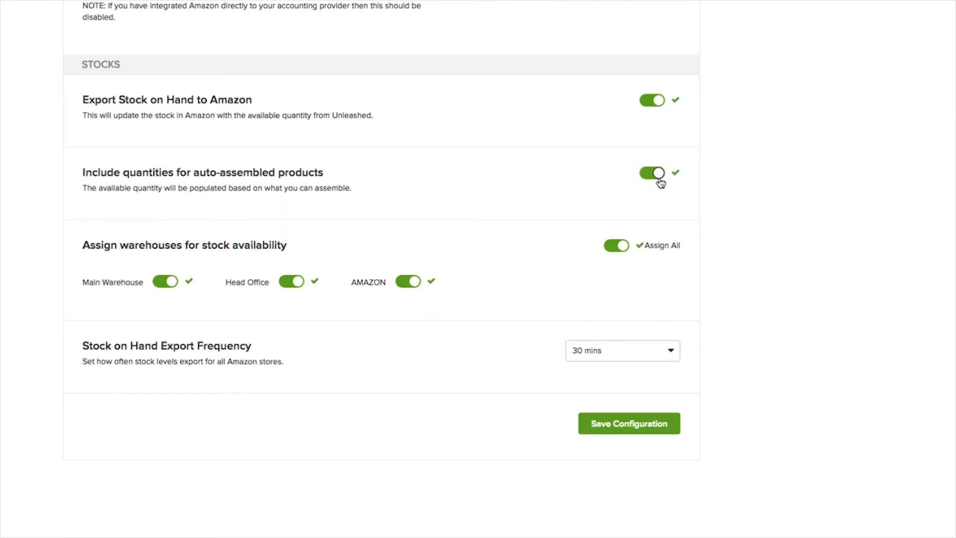
mouse_move(664, 276)
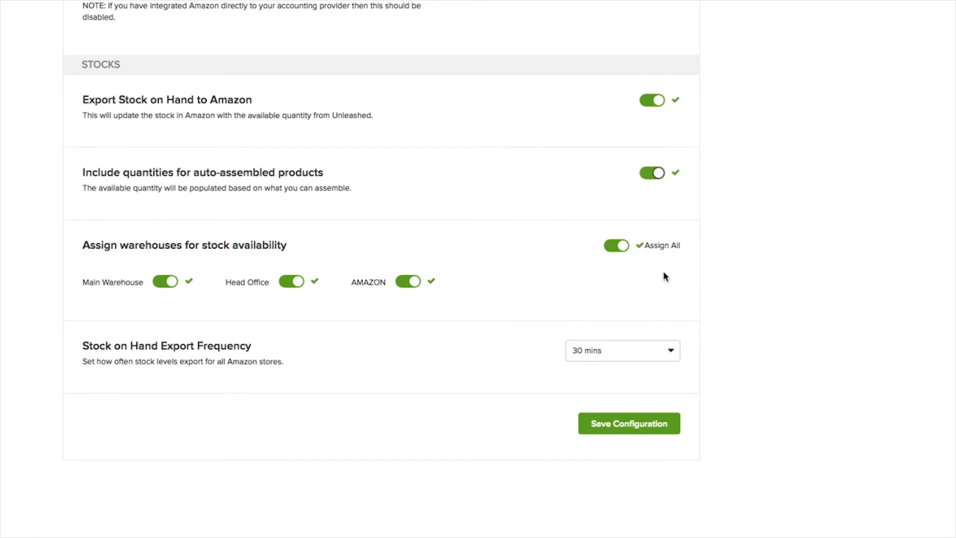
mouse_move(663, 280)
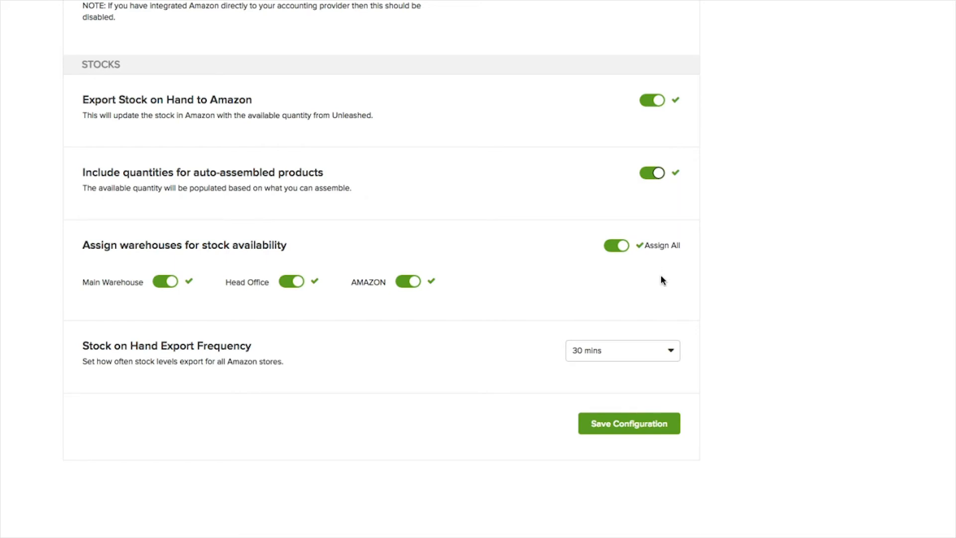
click(620, 349)
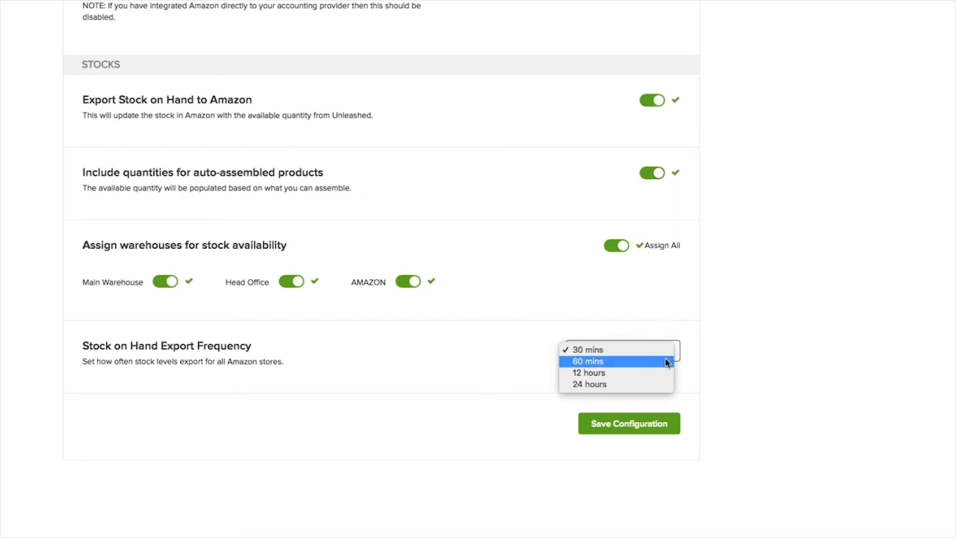
click(588, 361)
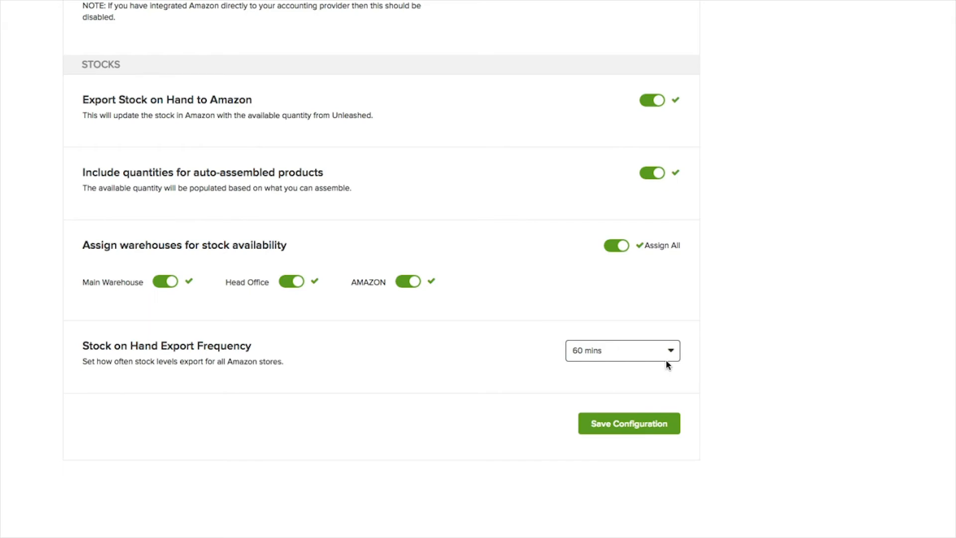
mouse_move(668, 367)
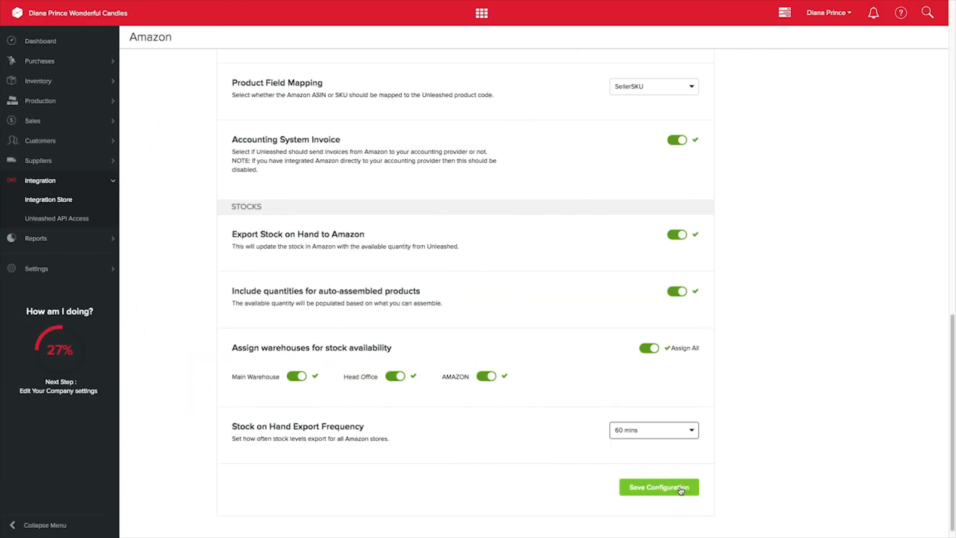
Save the Amazon configuration and show the product import and stock export options.
click(660, 487)
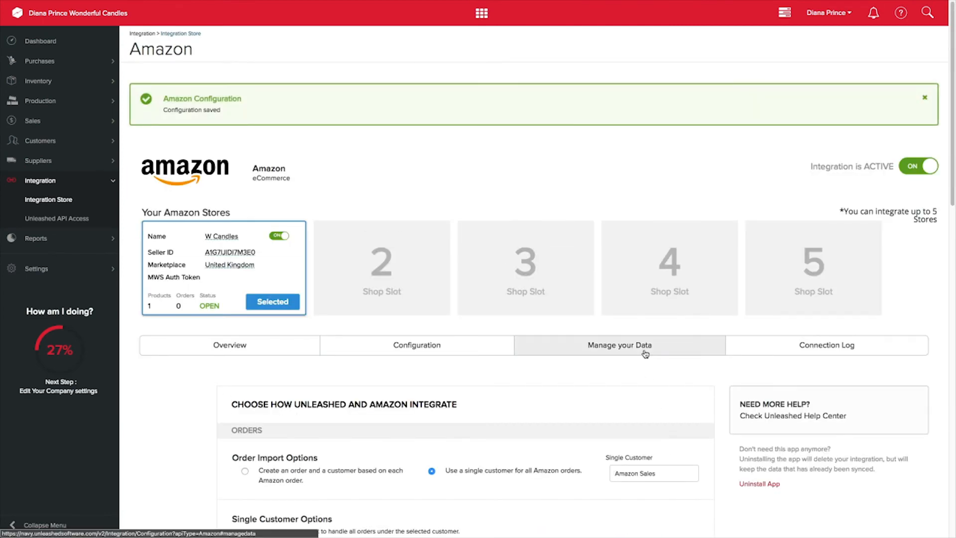
click(619, 345)
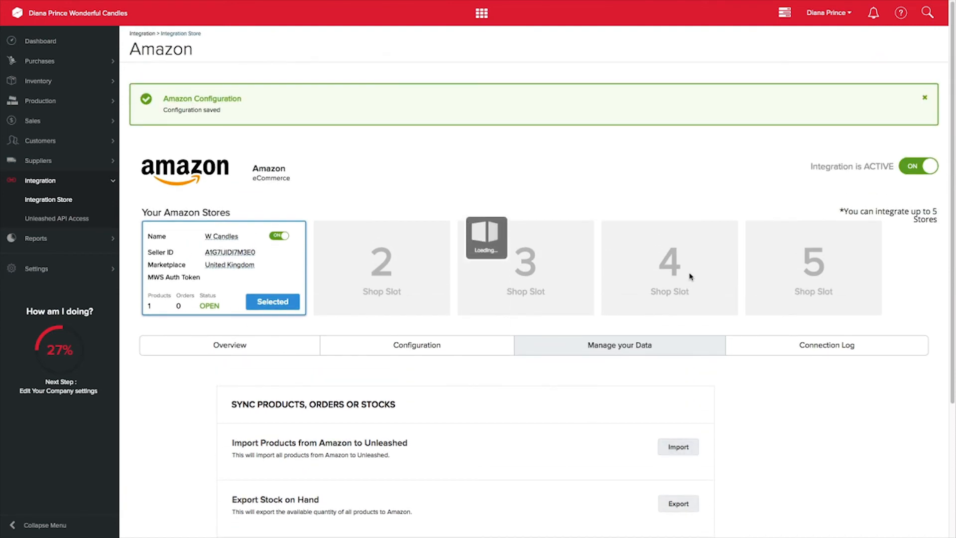
Import products from Amazon to Unleashed and reveal the Import Missing Orders date range.
click(678, 446)
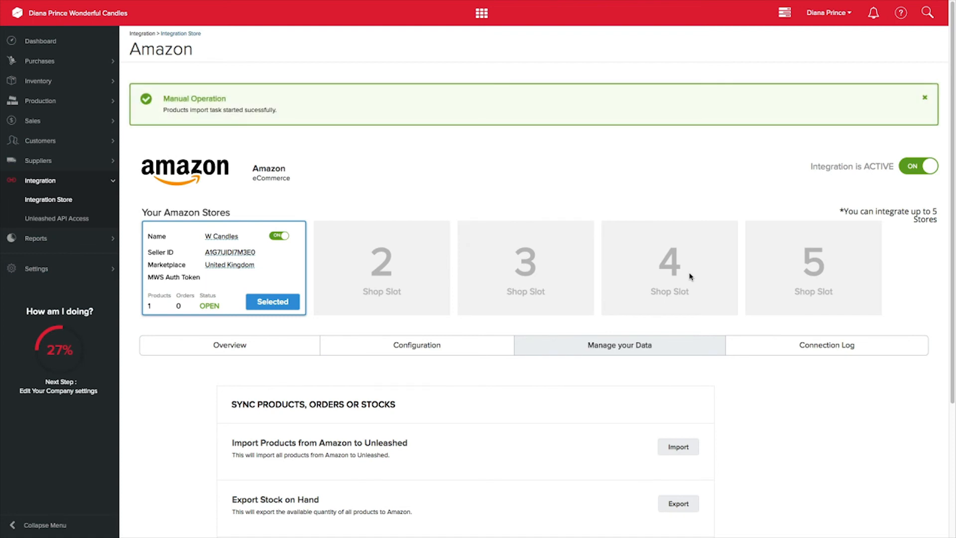
scroll(down, 3)
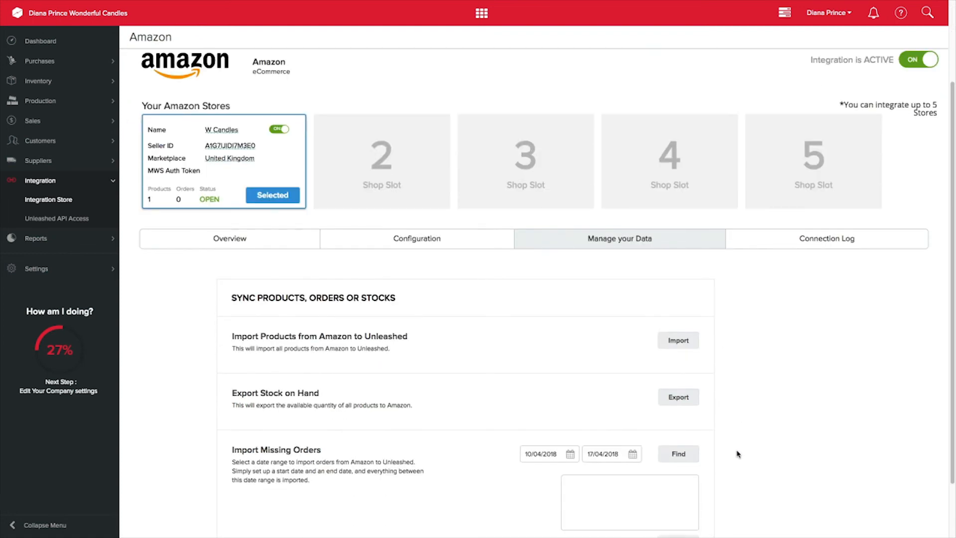